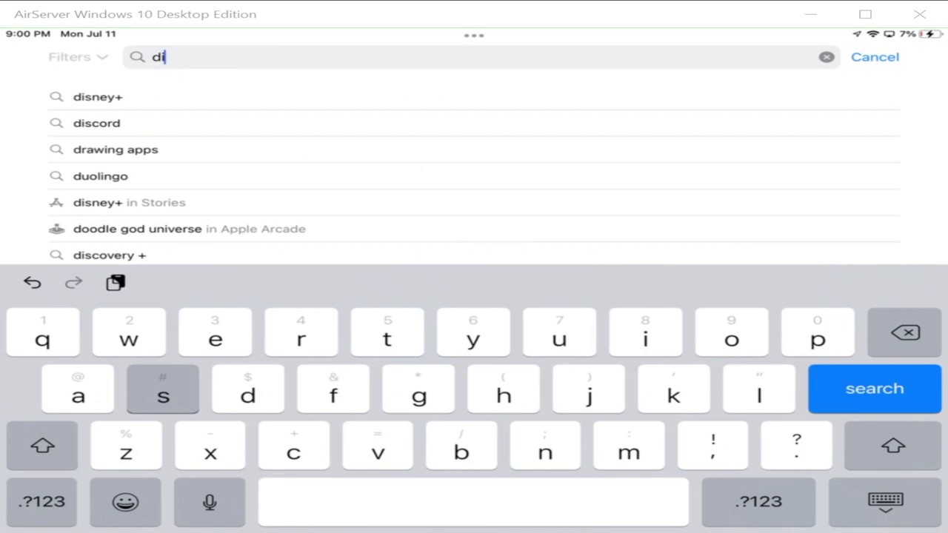
Return from the App Store to the home screen with Discord now in the dock
click(874, 56)
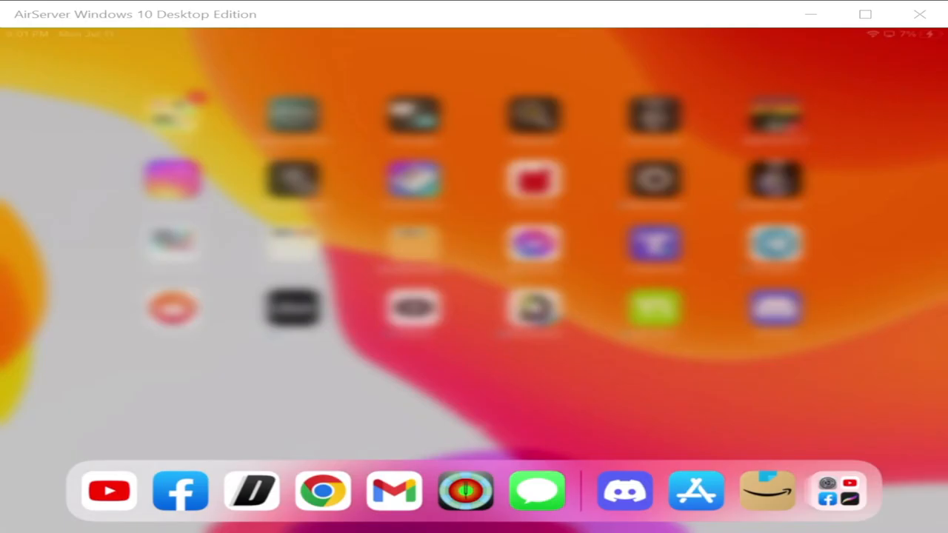
Launch Discord from the dock and reach the email sign-up screen
click(625, 490)
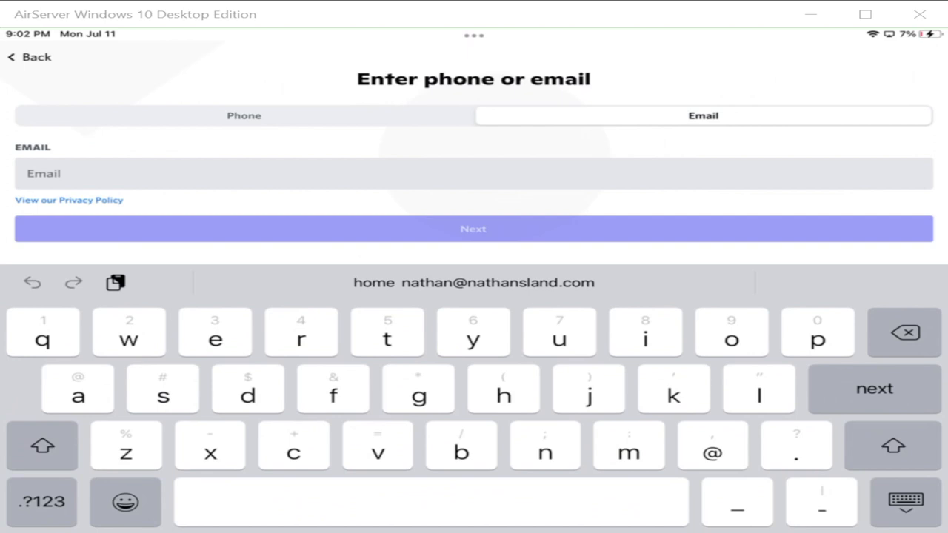
Enter the account email to finish sign-up and reach the Join a server form
click(473, 228)
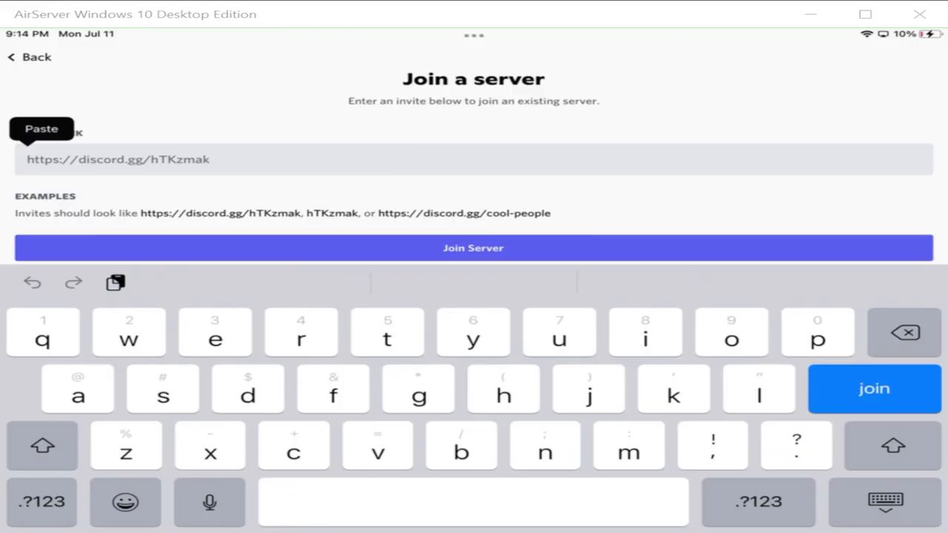
Paste the invite link to join Nathan's Land and land in #the-porch
click(474, 247)
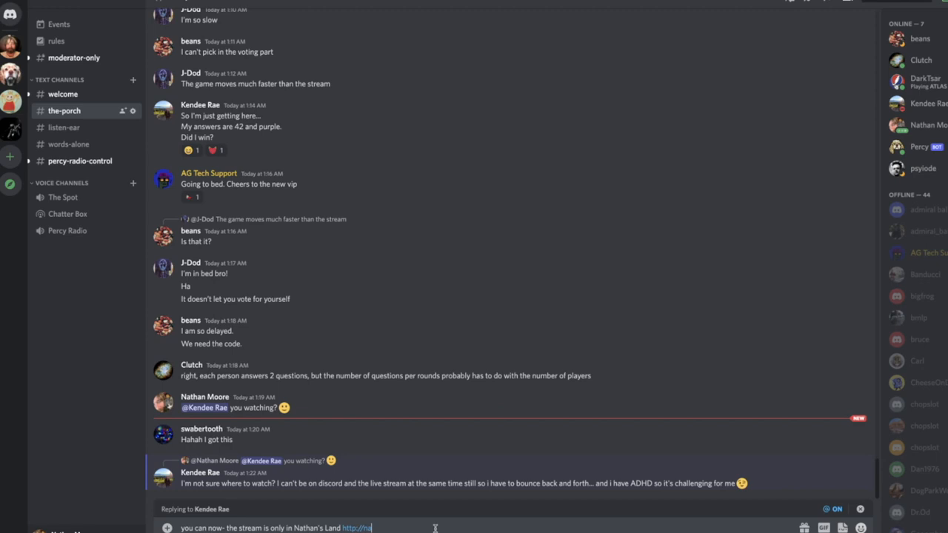
Send the drafted reply in #the-porch before opening its mute options on the phone
key(enter)
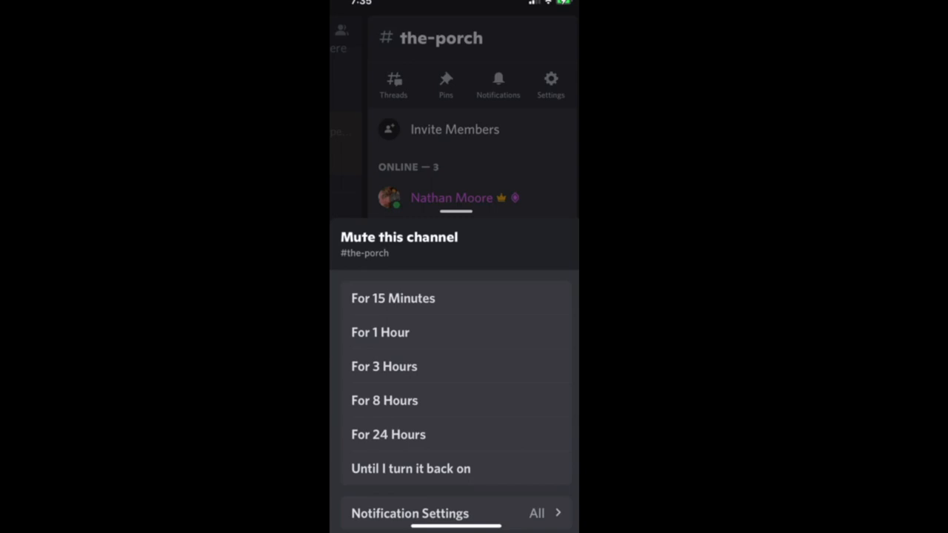
click(409, 512)
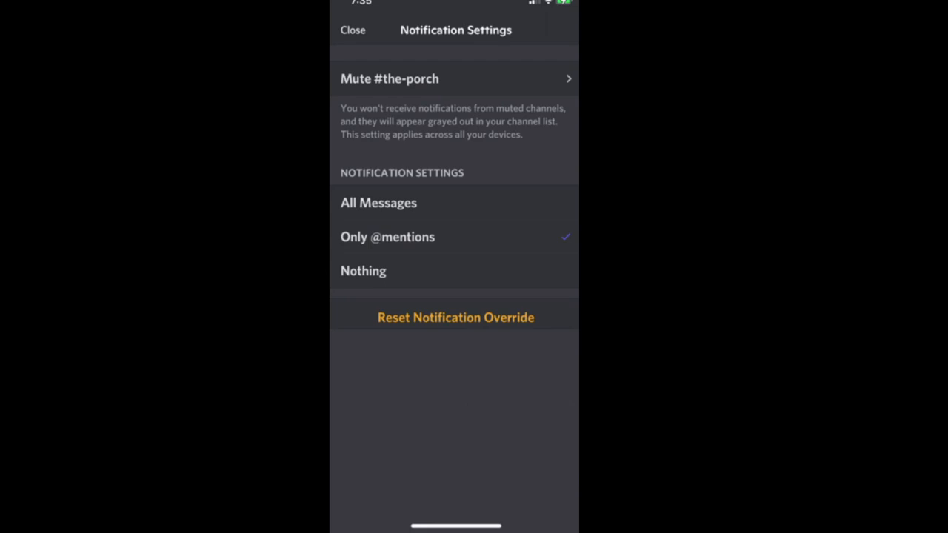
click(352, 30)
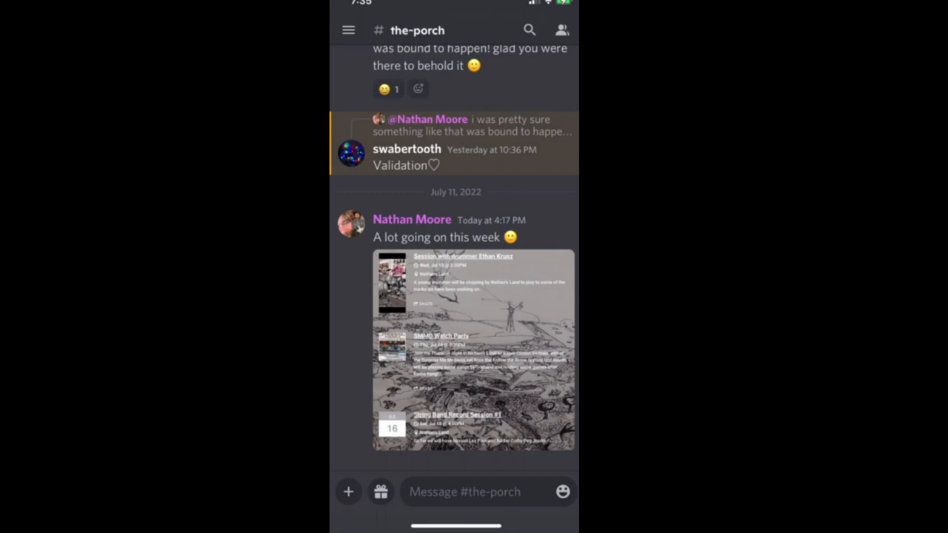